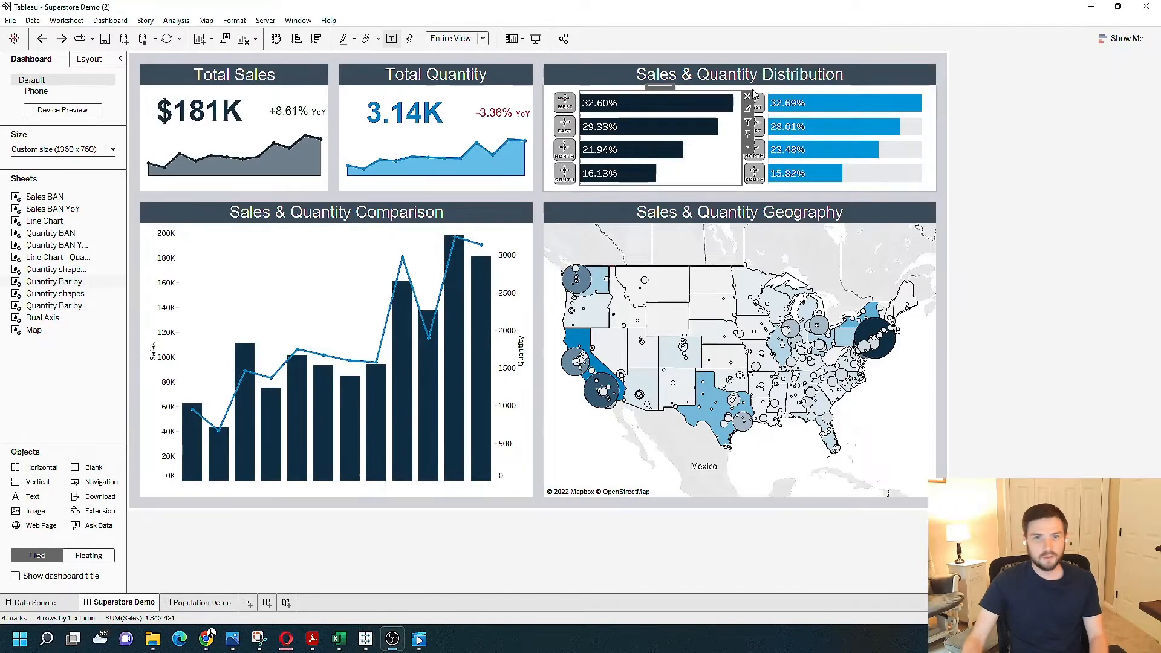
mouse_move(733, 122)
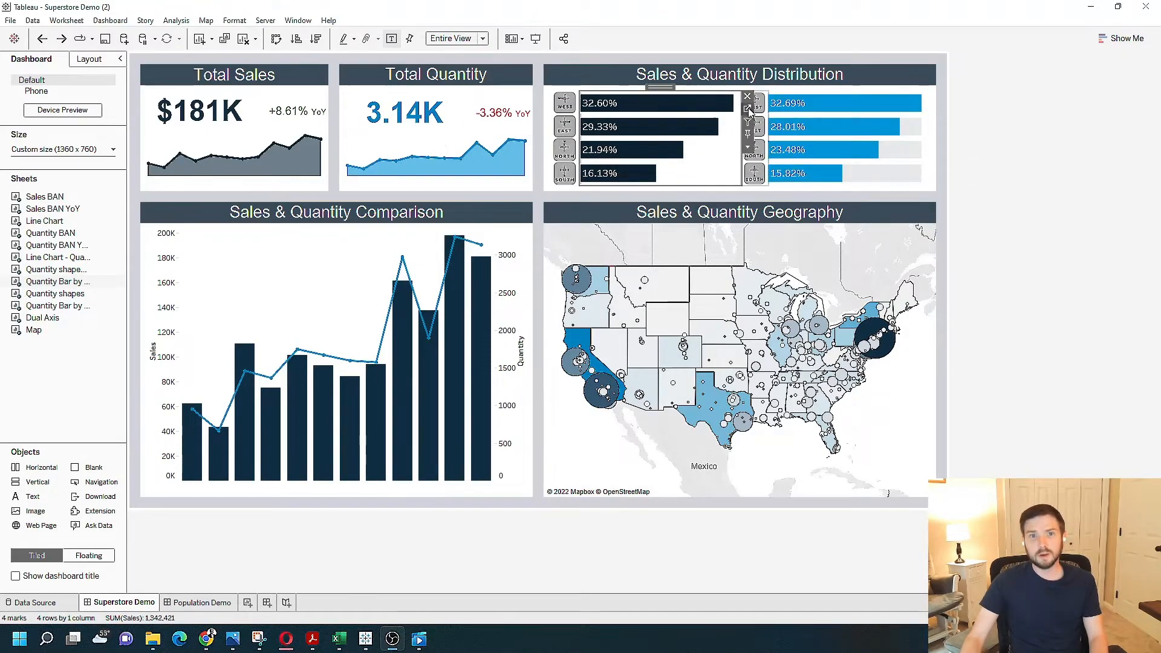
From the Region field on the Quantity Bar by Region (2) sheet, create a Region Parameter with East, Central, South, West
click(209, 602)
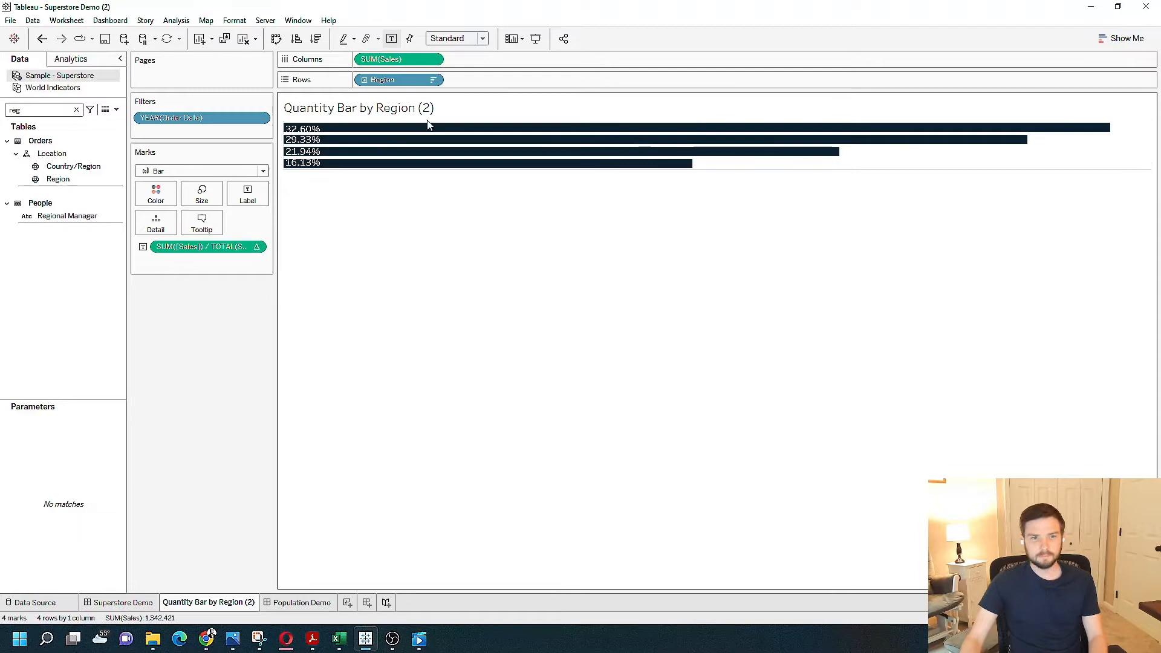
mouse_move(422, 153)
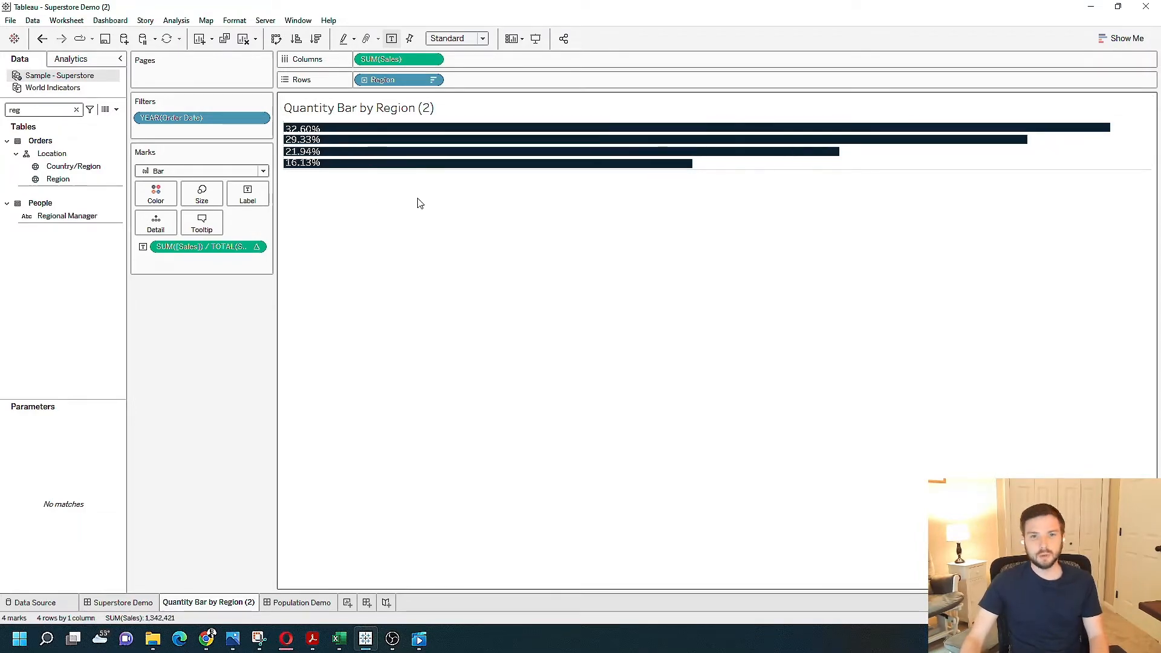
mouse_move(400, 163)
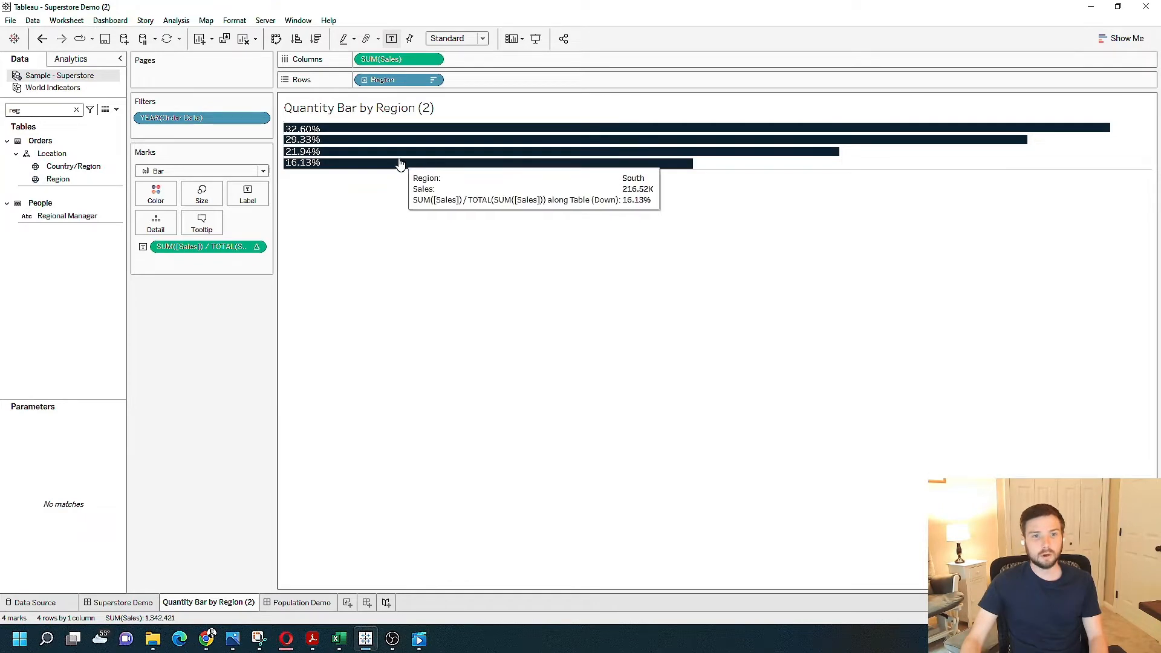
mouse_move(394, 152)
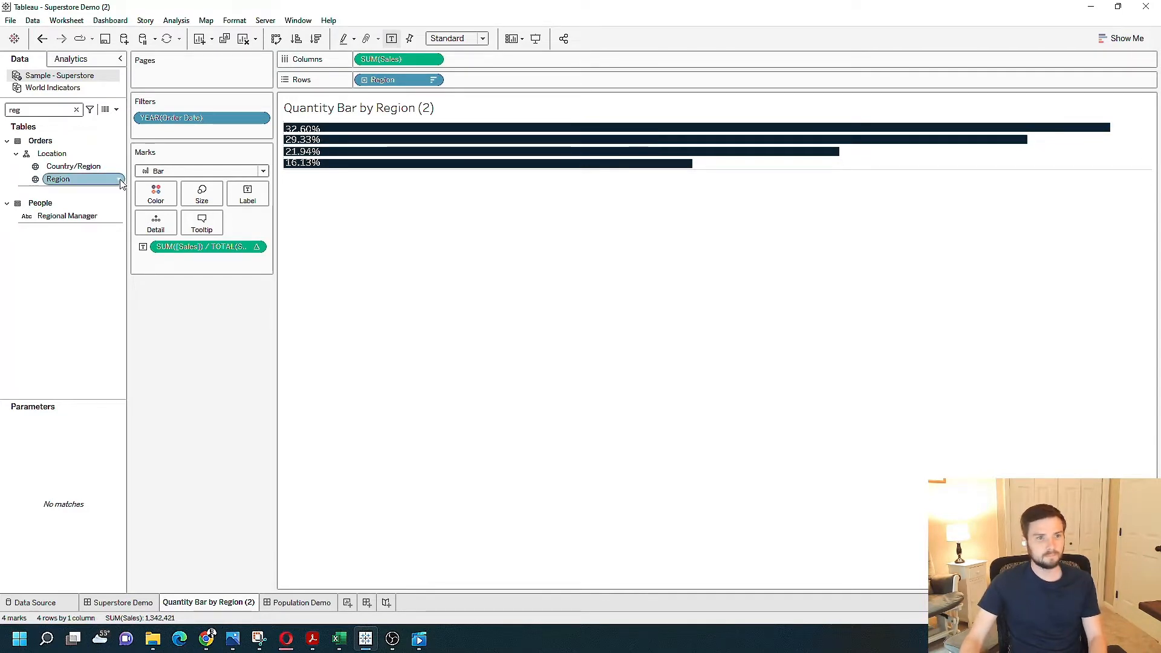
right_click(58, 179)
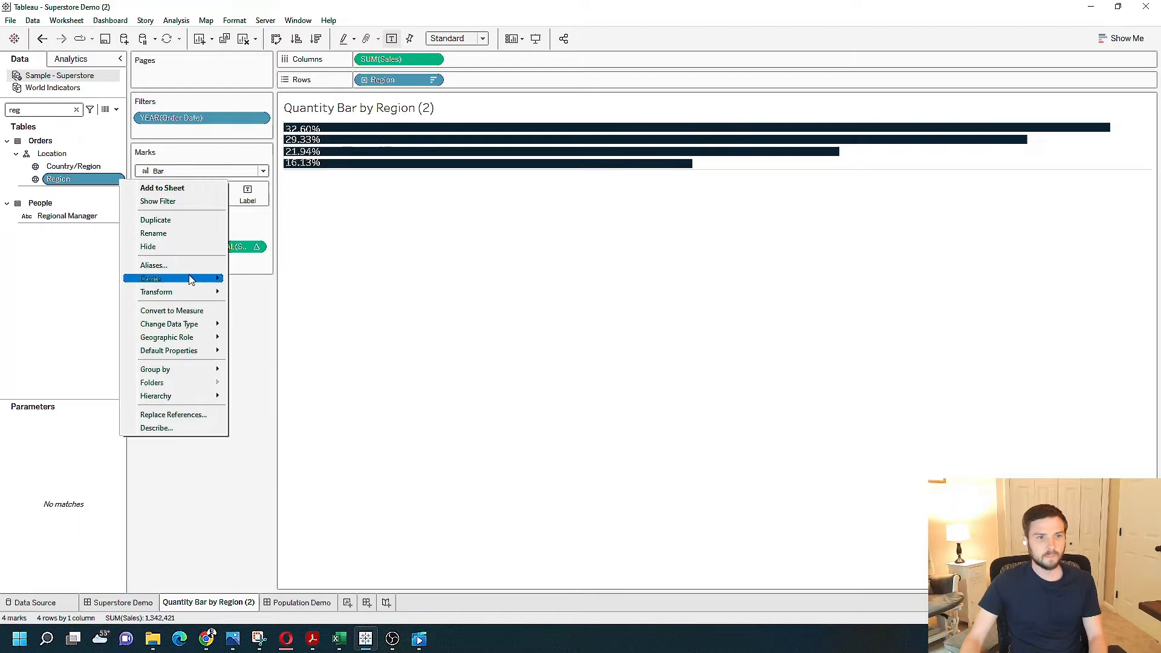
mouse_move(171, 278)
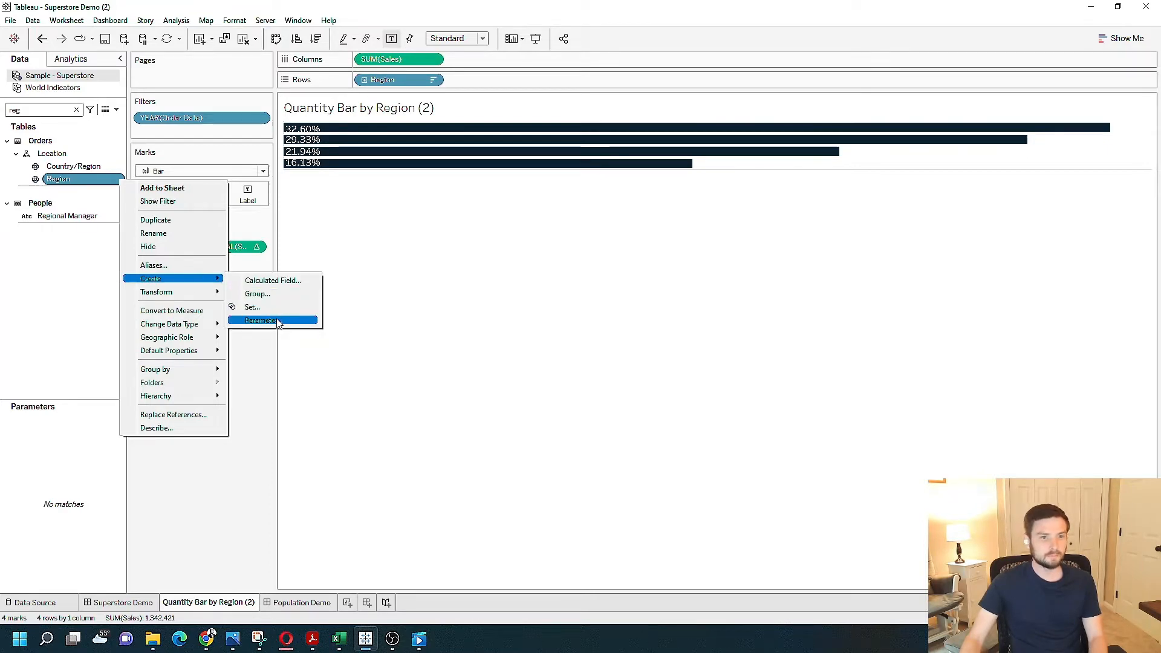
click(262, 319)
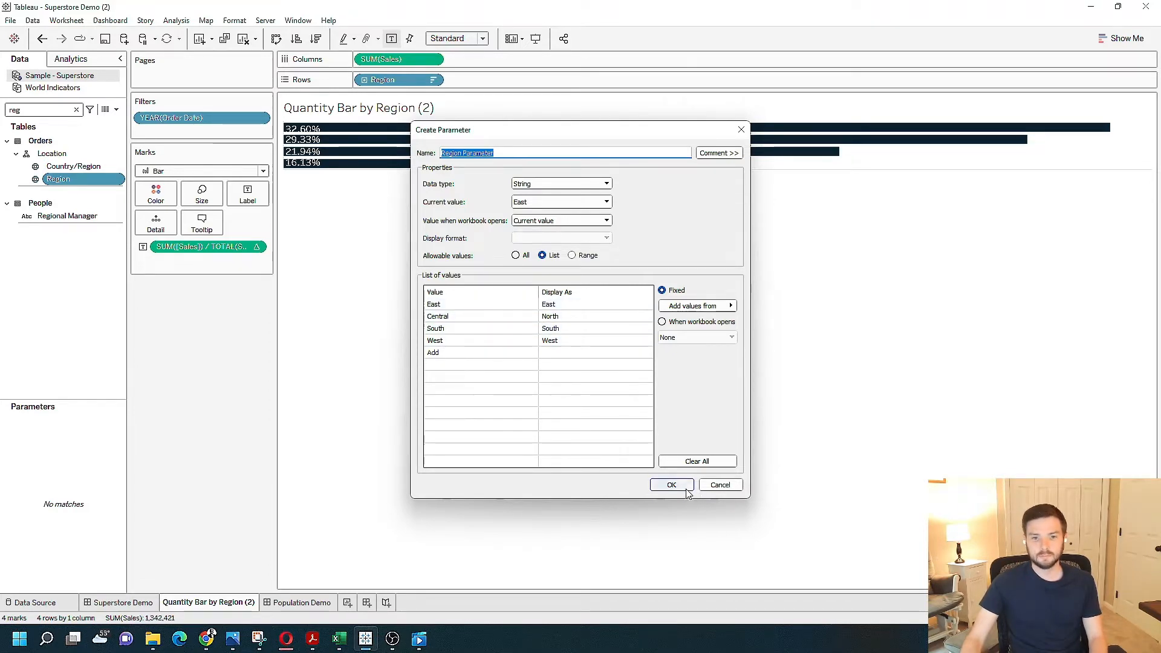
click(670, 483)
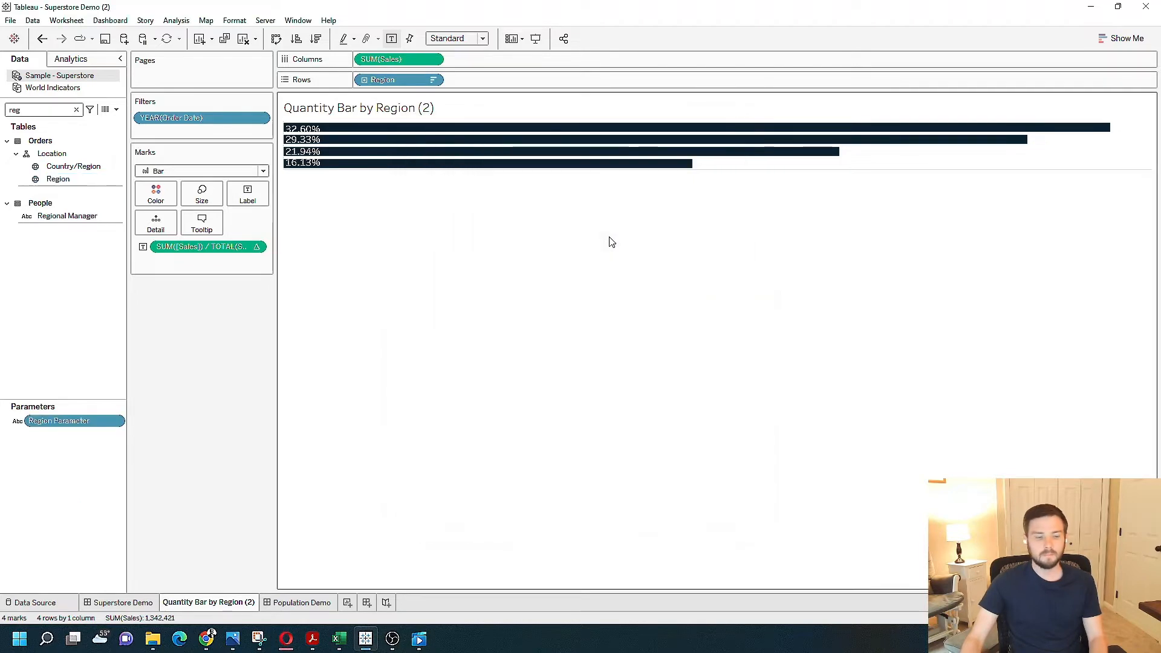
Show the Region Parameter control beside the bar chart, set to East
right_click(59, 421)
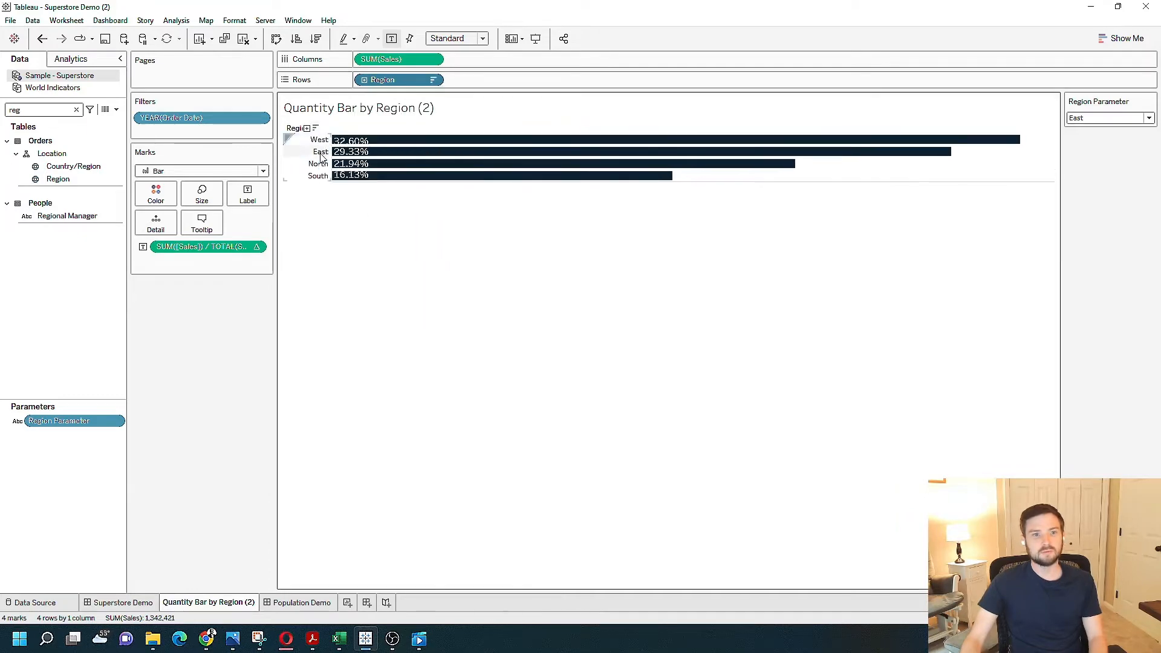
mouse_move(300, 159)
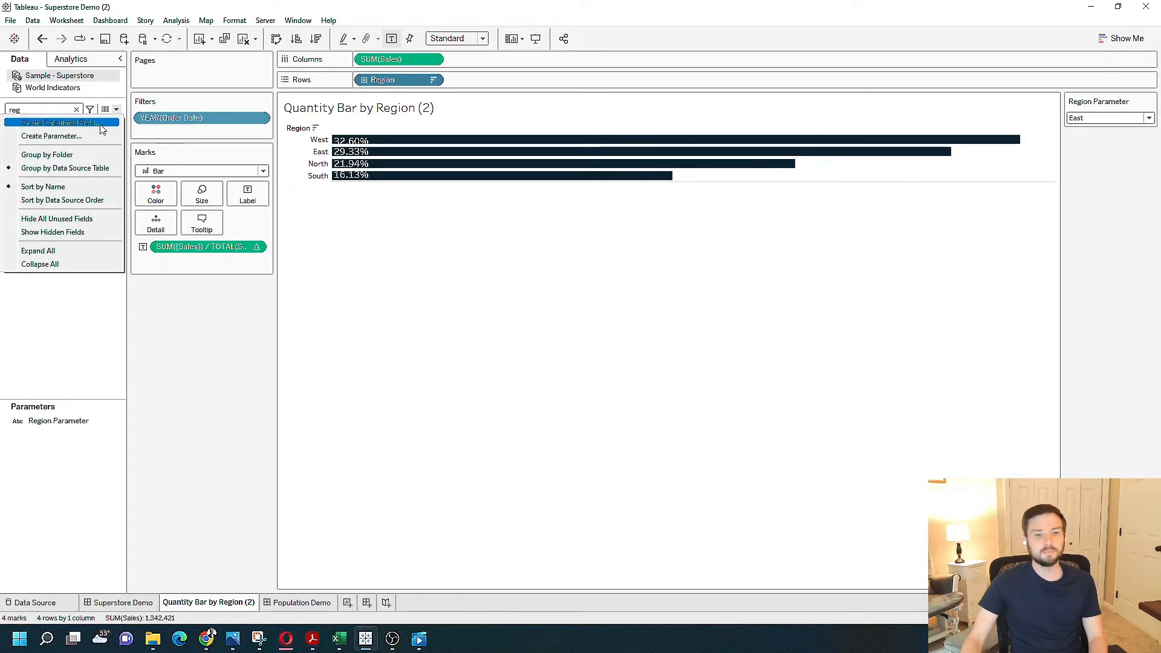
Create a calculated field Color defined as [Region] = [Region Parameter]
click(61, 122)
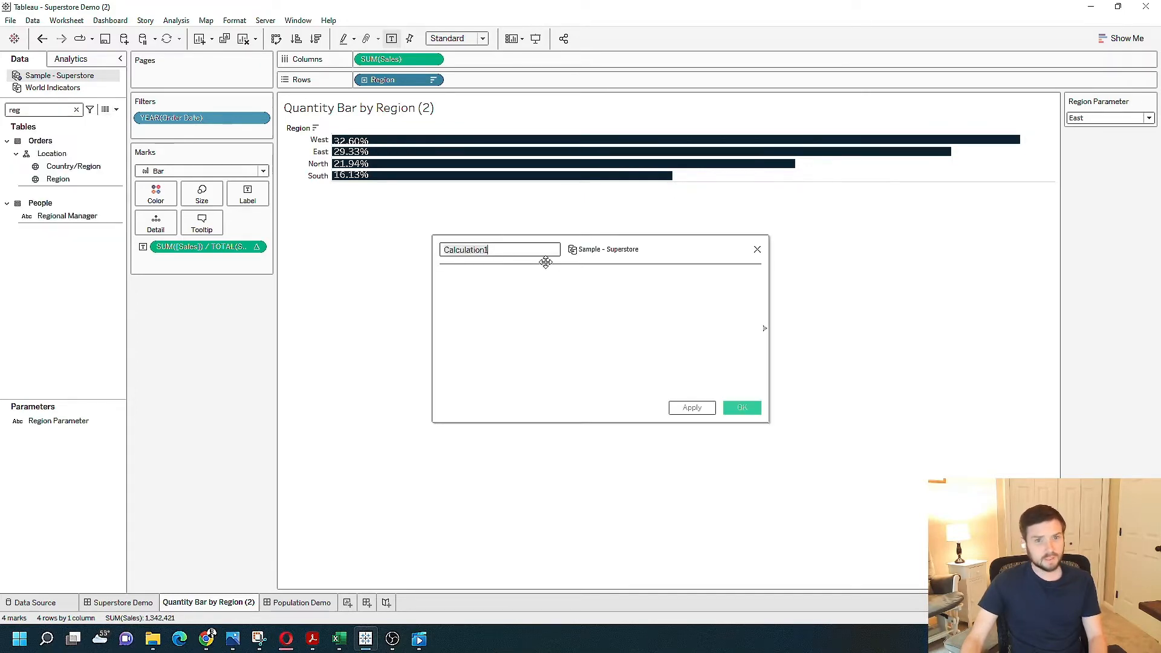
text([Region])
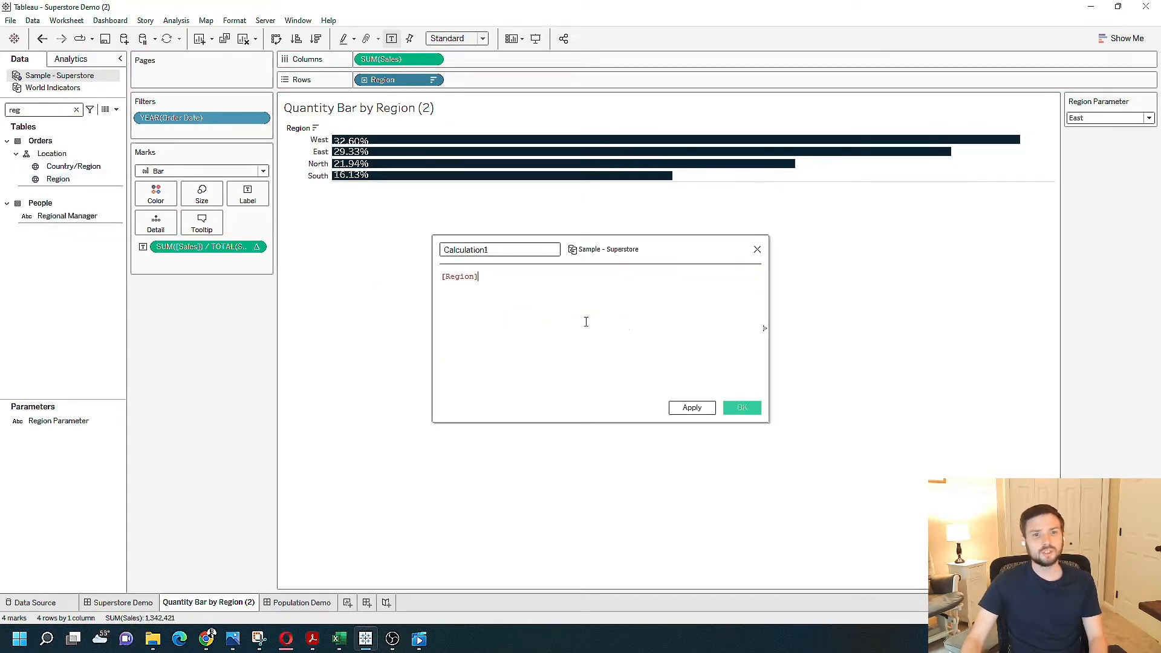
text(=)
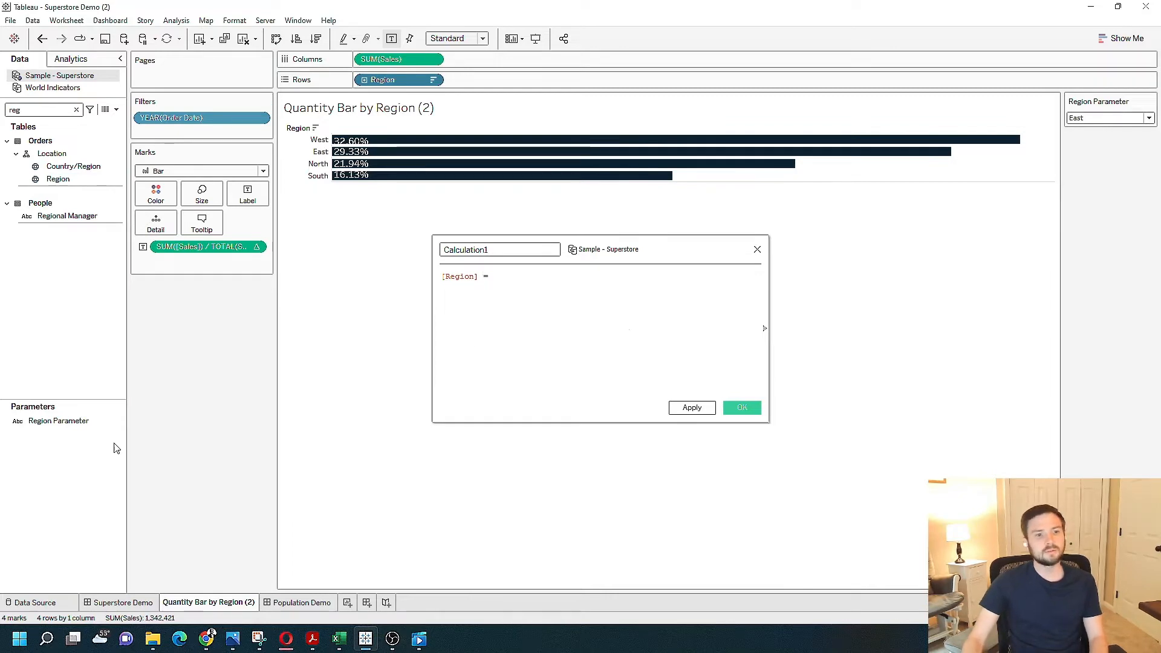
text([Region Parameter])
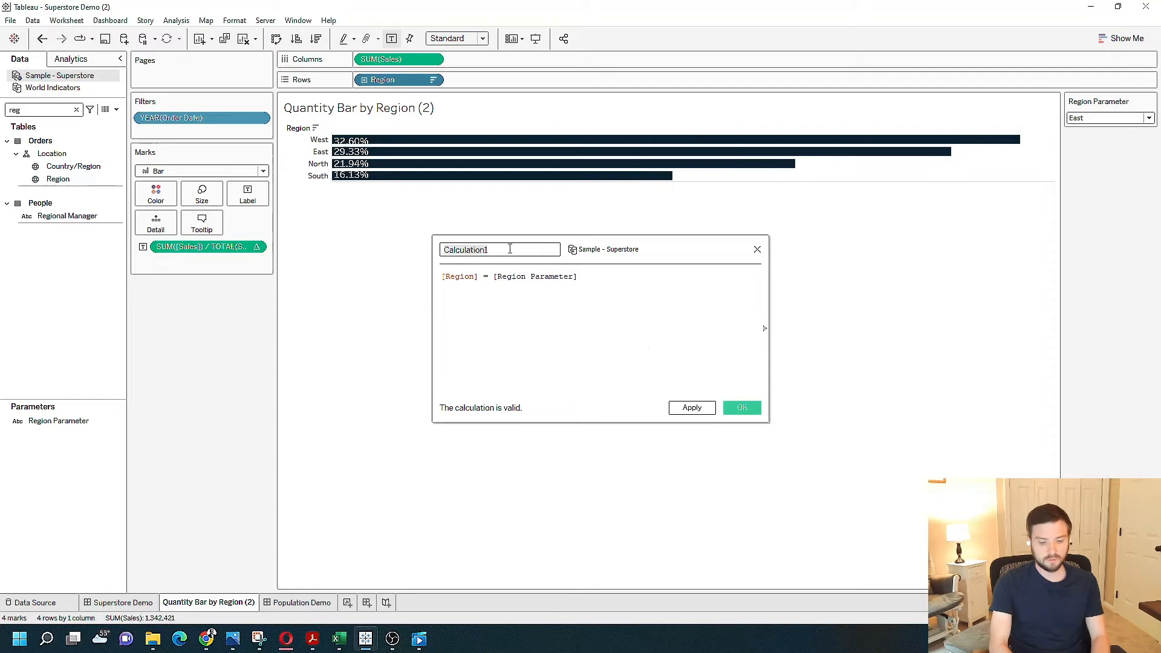
text(Color)
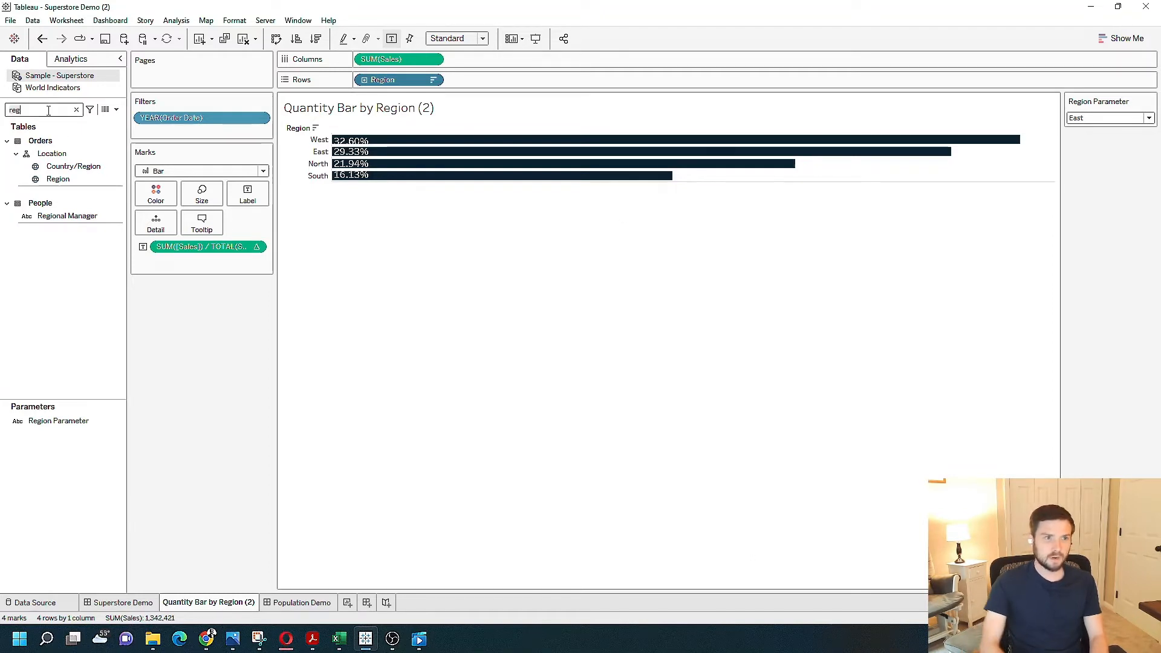
Put the Color field on the Color mark and switch the parameter to North to highlight that bar
text(color)
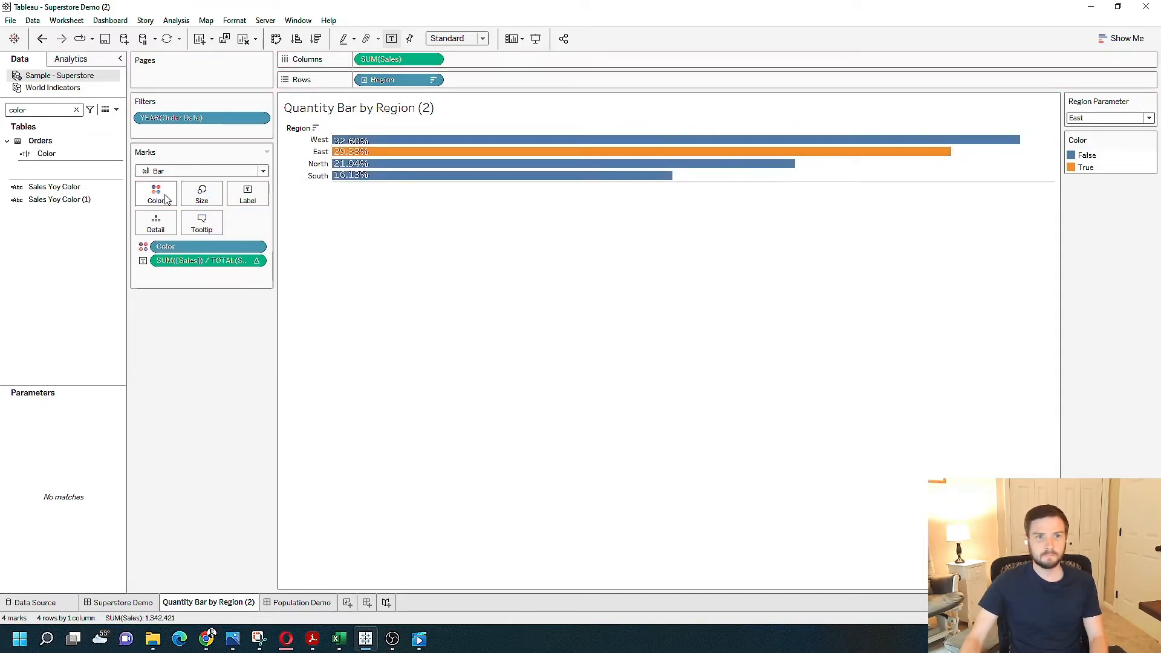
mouse_move(348, 152)
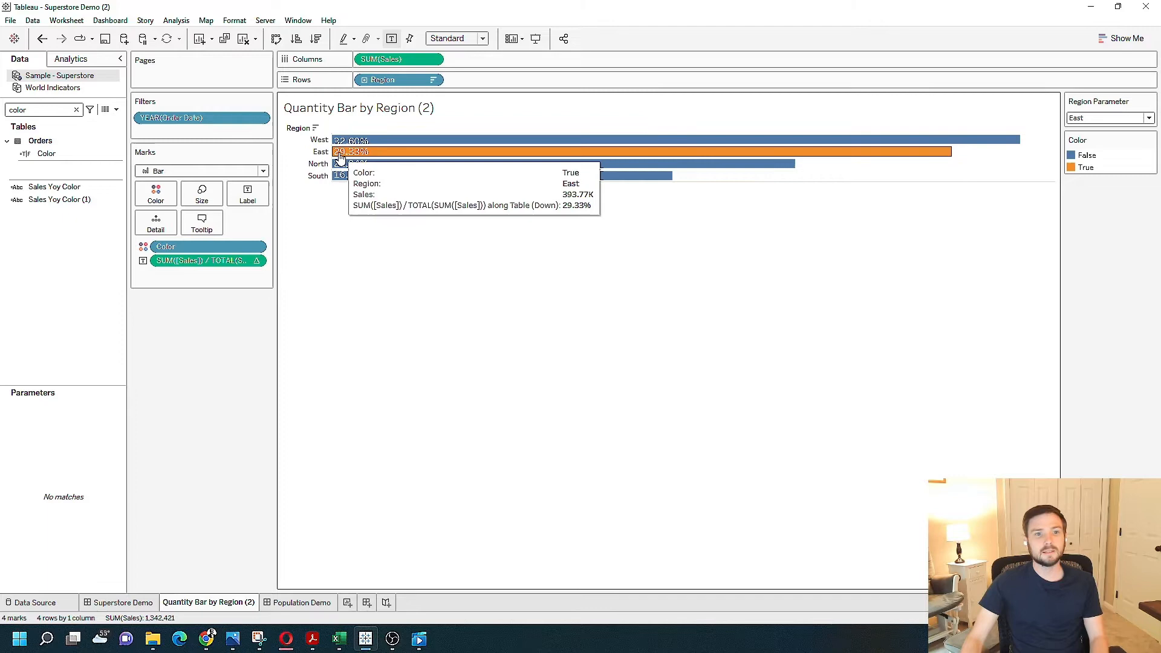
mouse_move(999, 202)
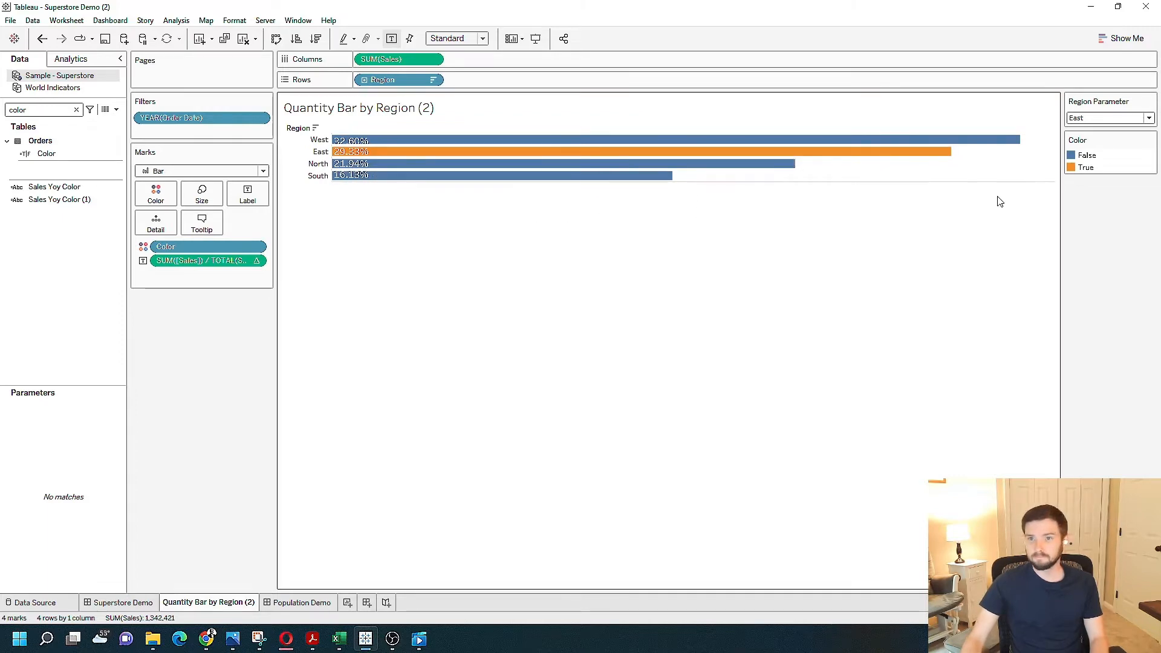
mouse_move(1095, 183)
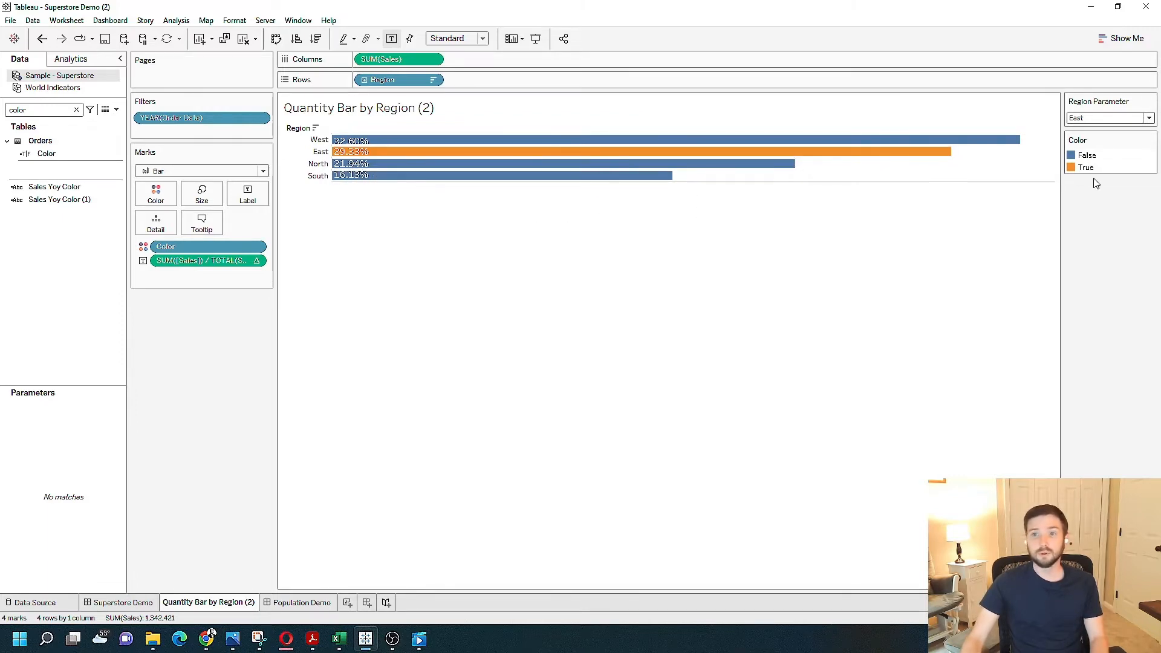
click(1140, 117)
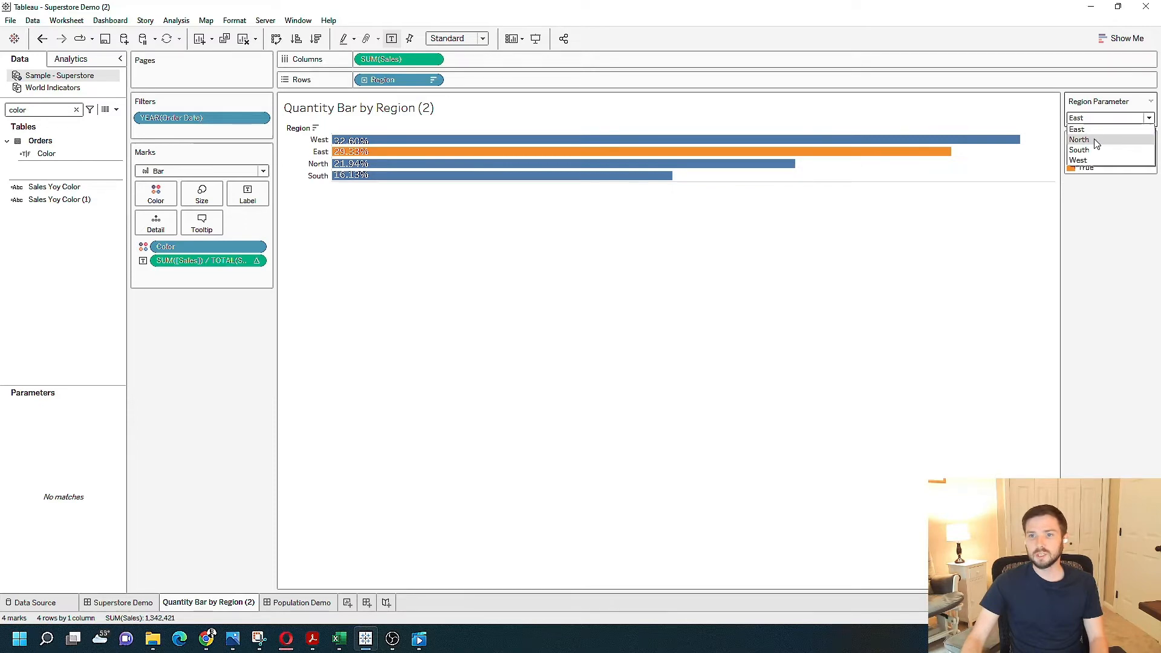
click(1079, 139)
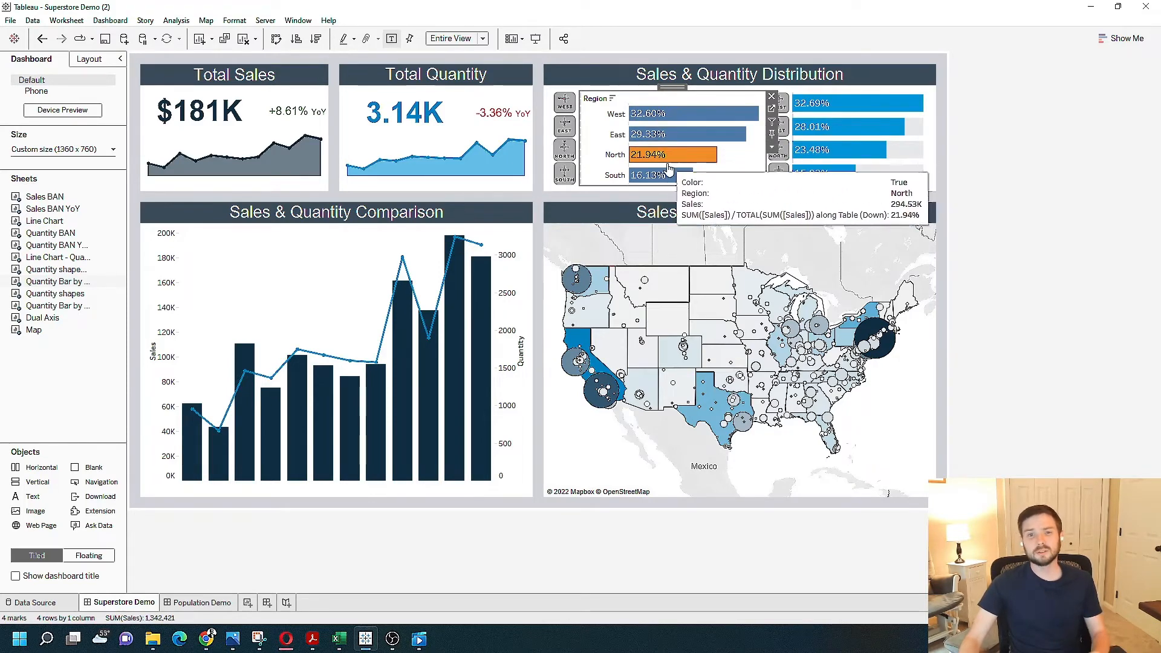
mouse_move(736, 154)
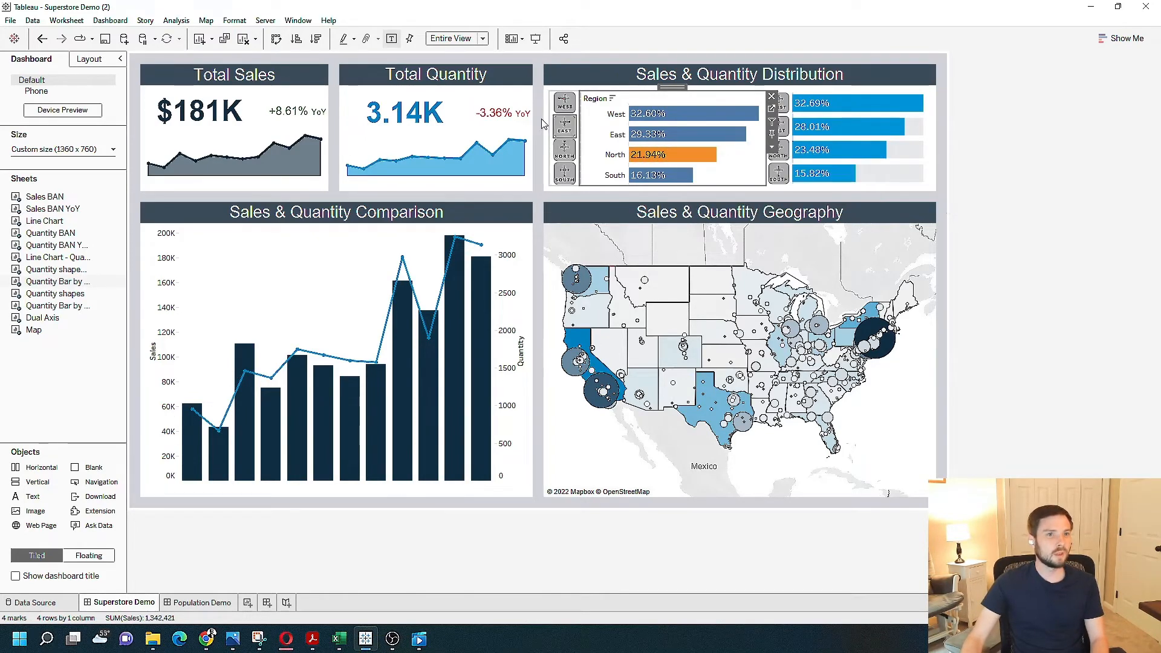
Bring up the Dashboard menu to reach its Actions
click(110, 20)
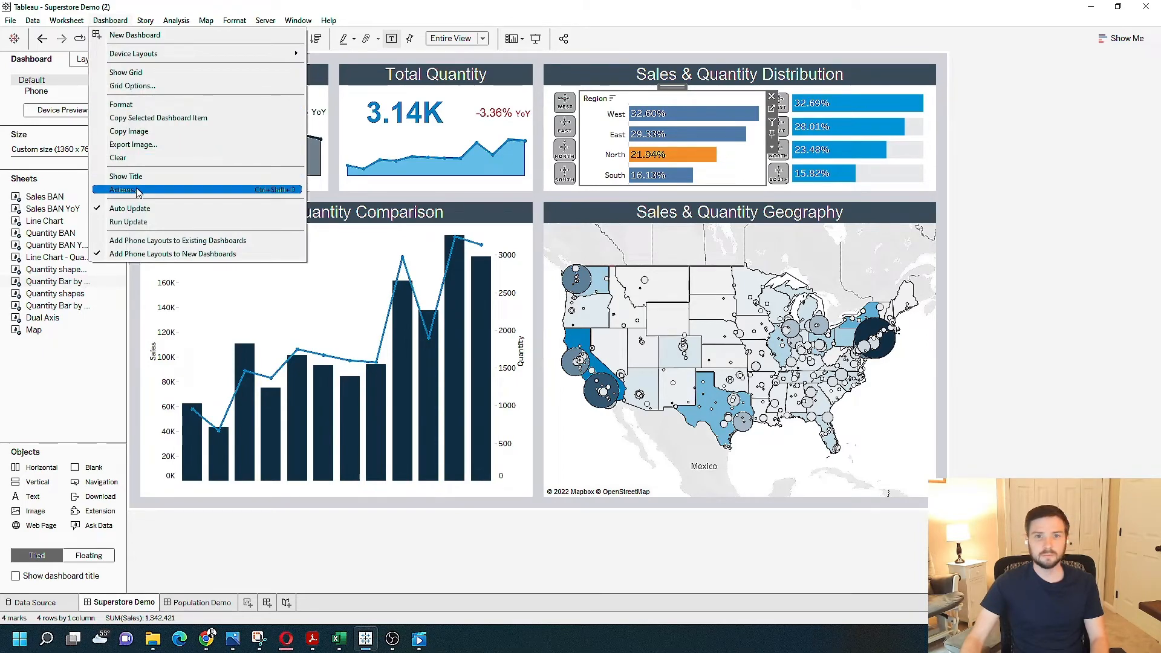
In Actions for this sheet, add a new Change Parameter action
click(123, 190)
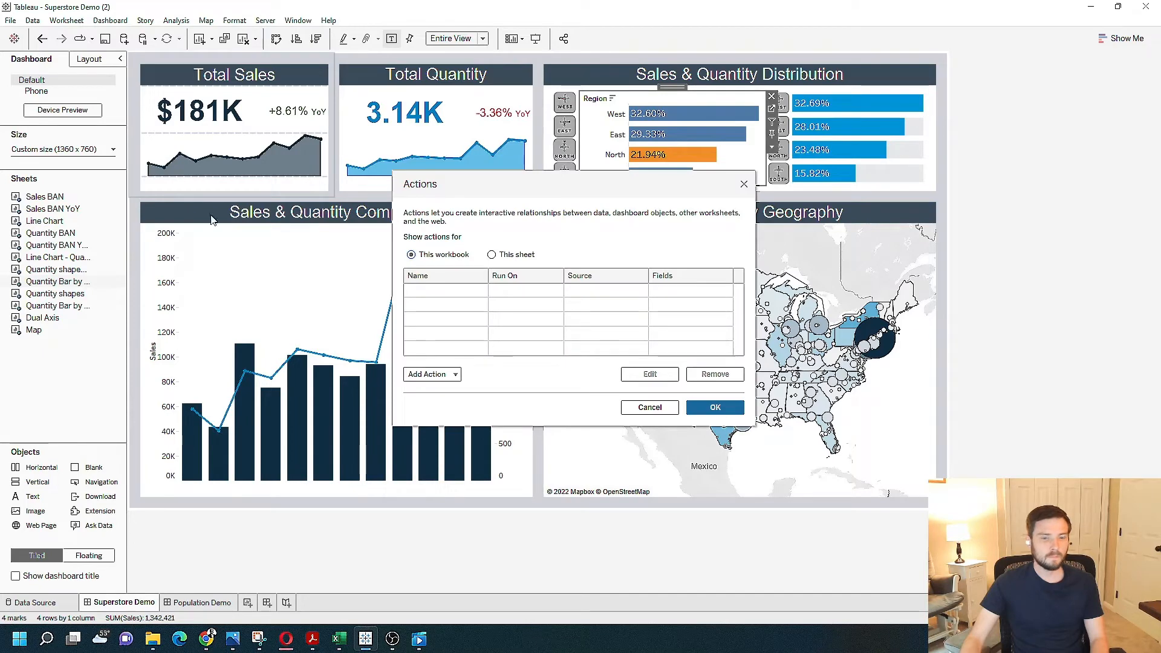
click(491, 254)
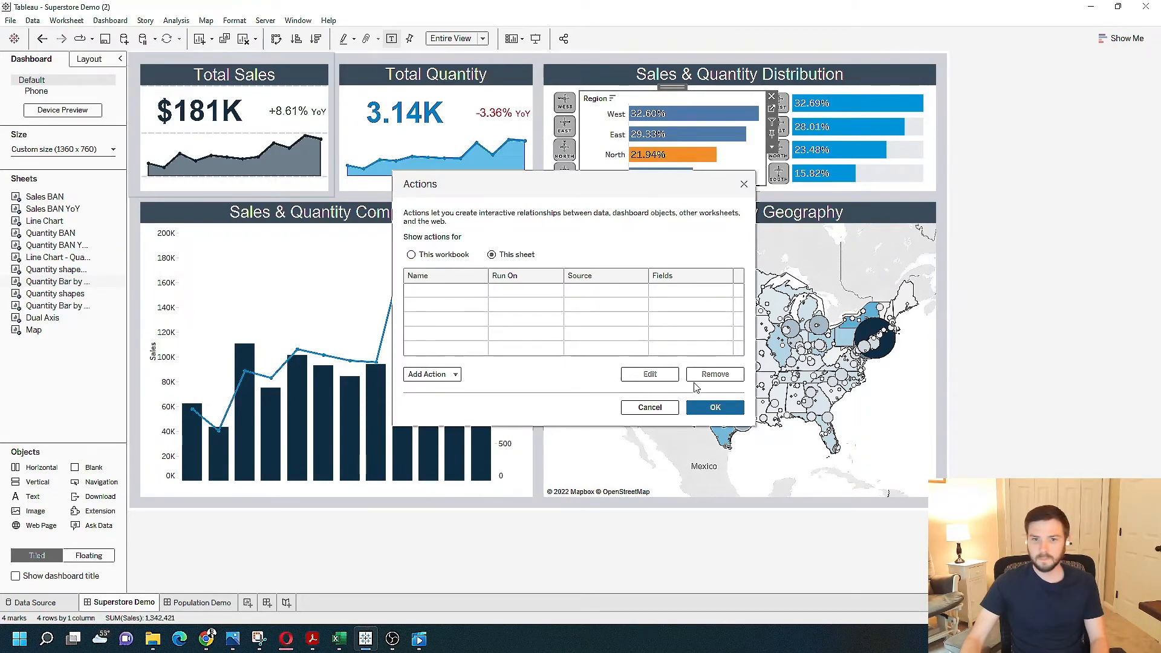
click(428, 374)
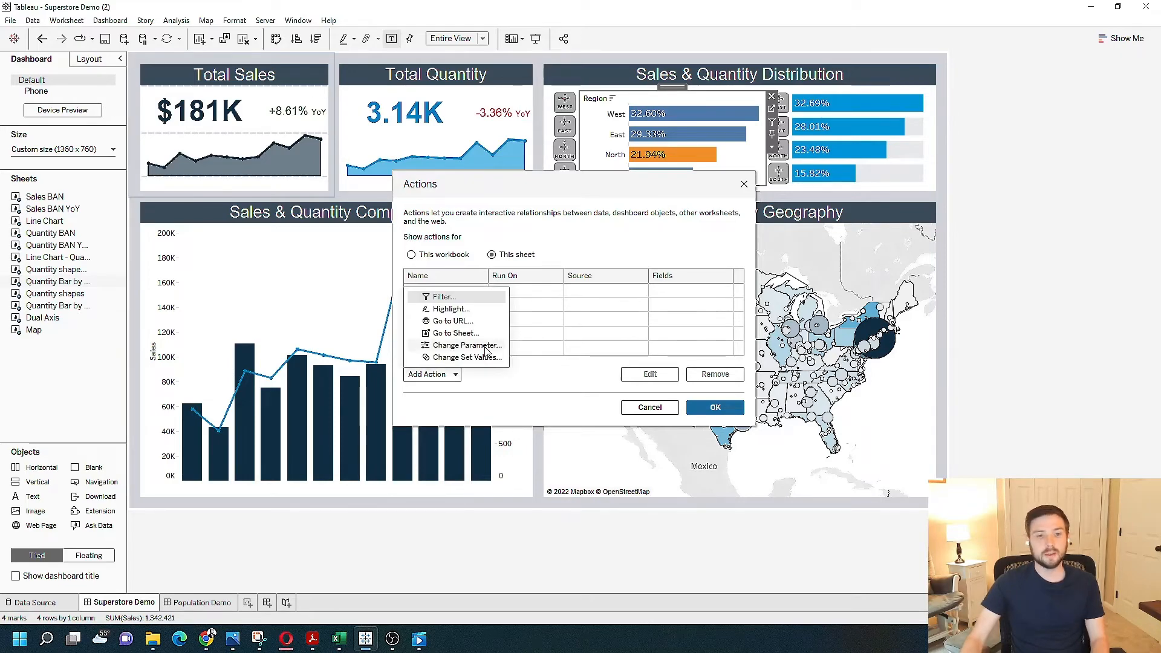
click(467, 344)
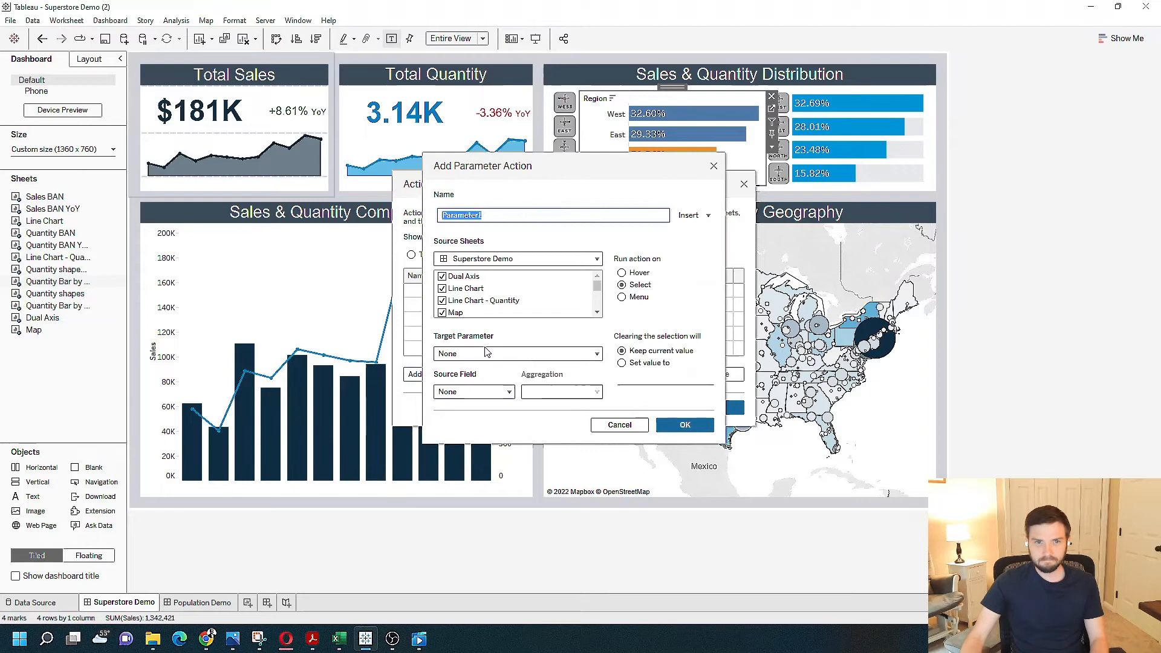
mouse_move(507, 233)
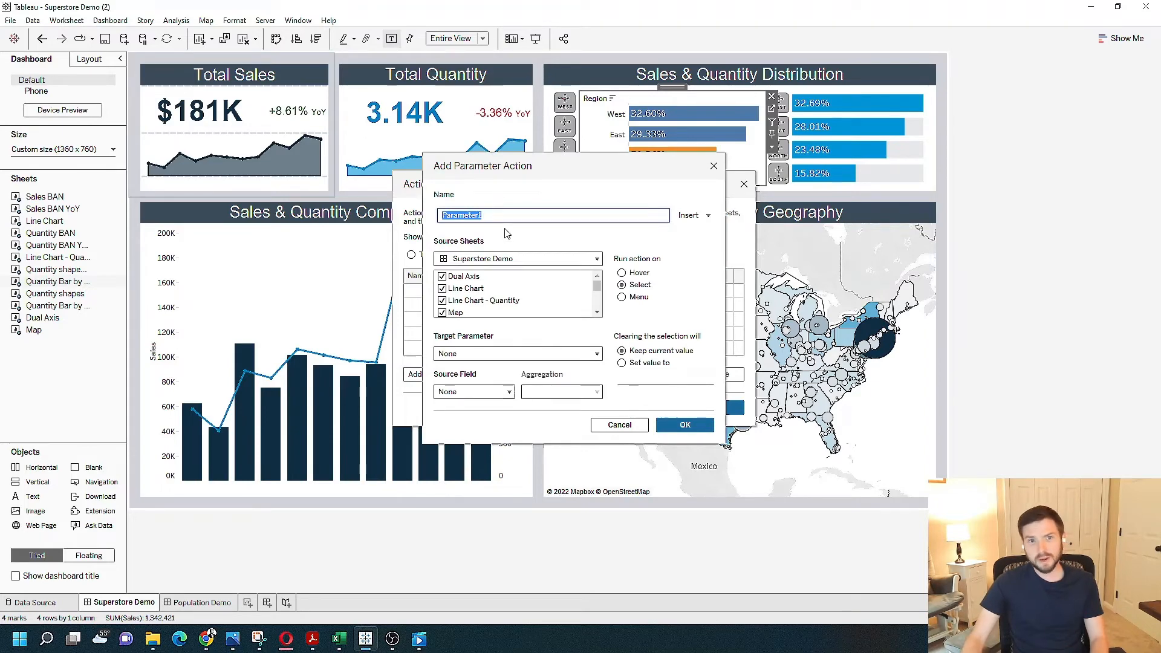
Name the action Color Bars, targeting Region Parameter with Region (Sample - Superstore) as source field
text(C)
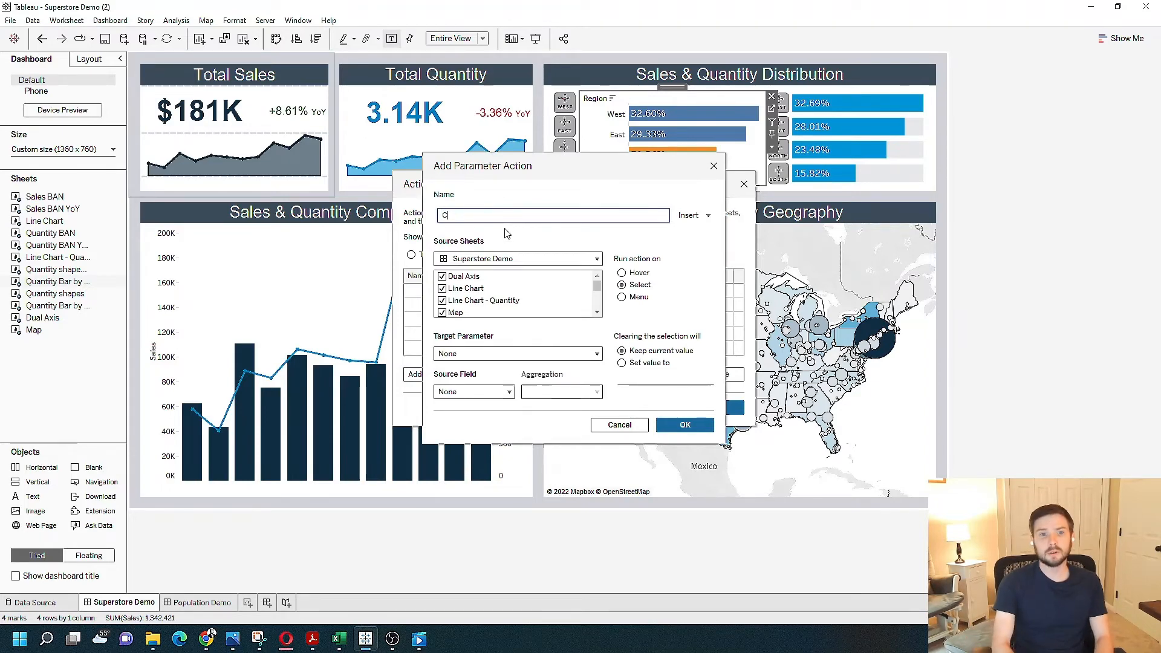
text(olor Bars)
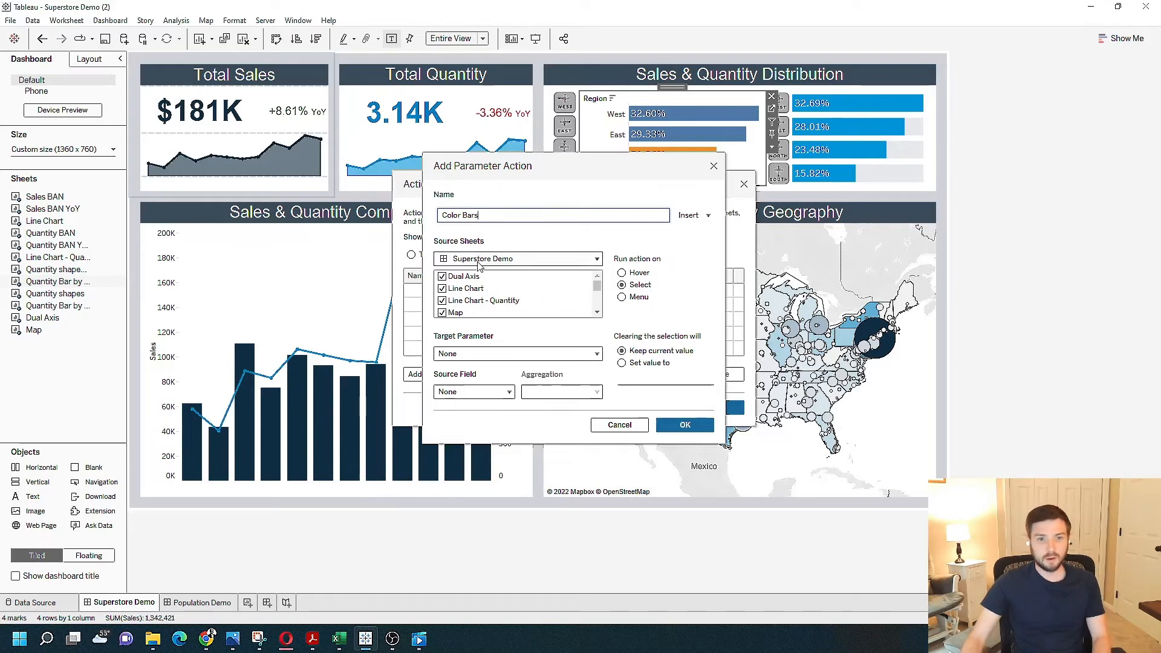
mouse_move(642, 272)
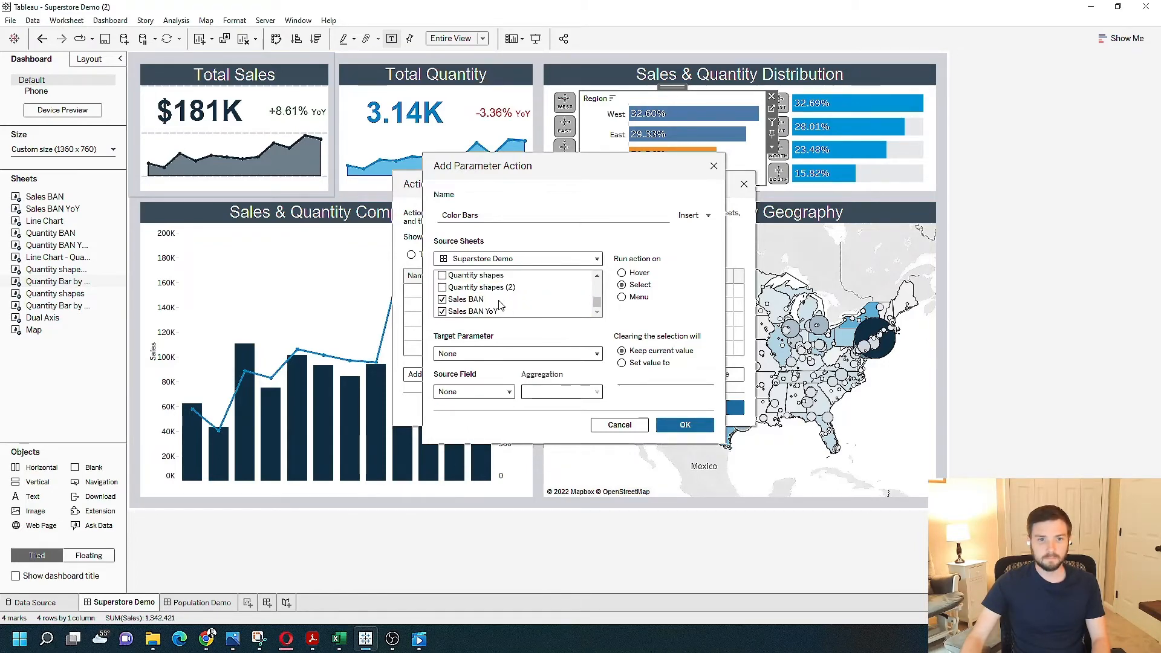
scroll(down, 3)
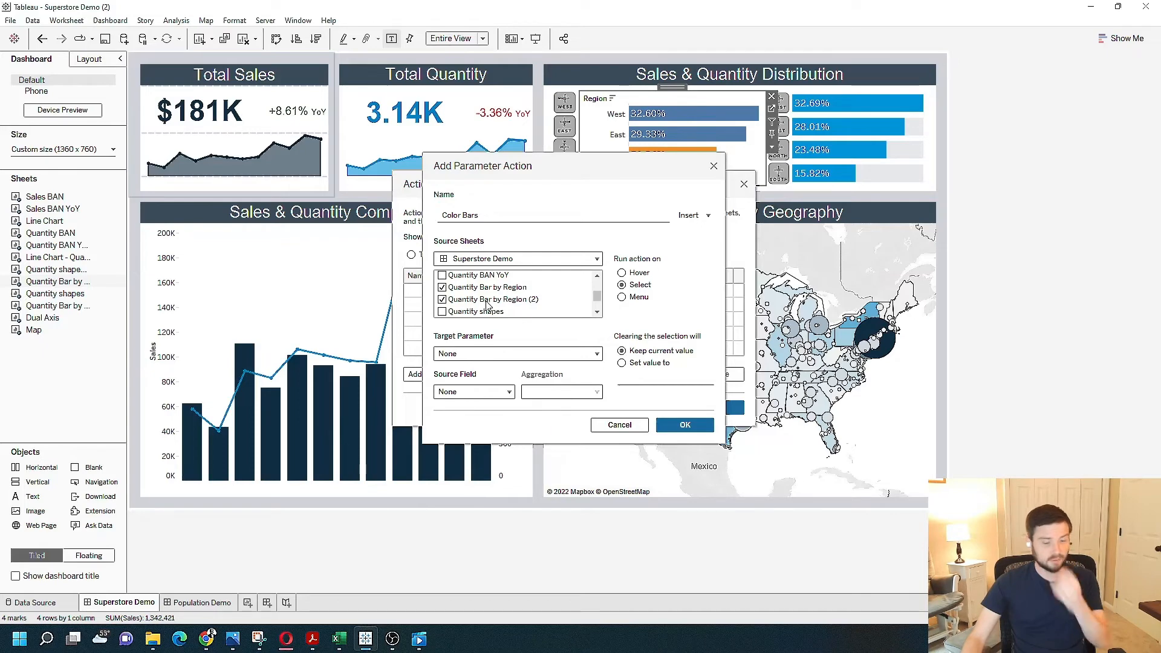
click(519, 353)
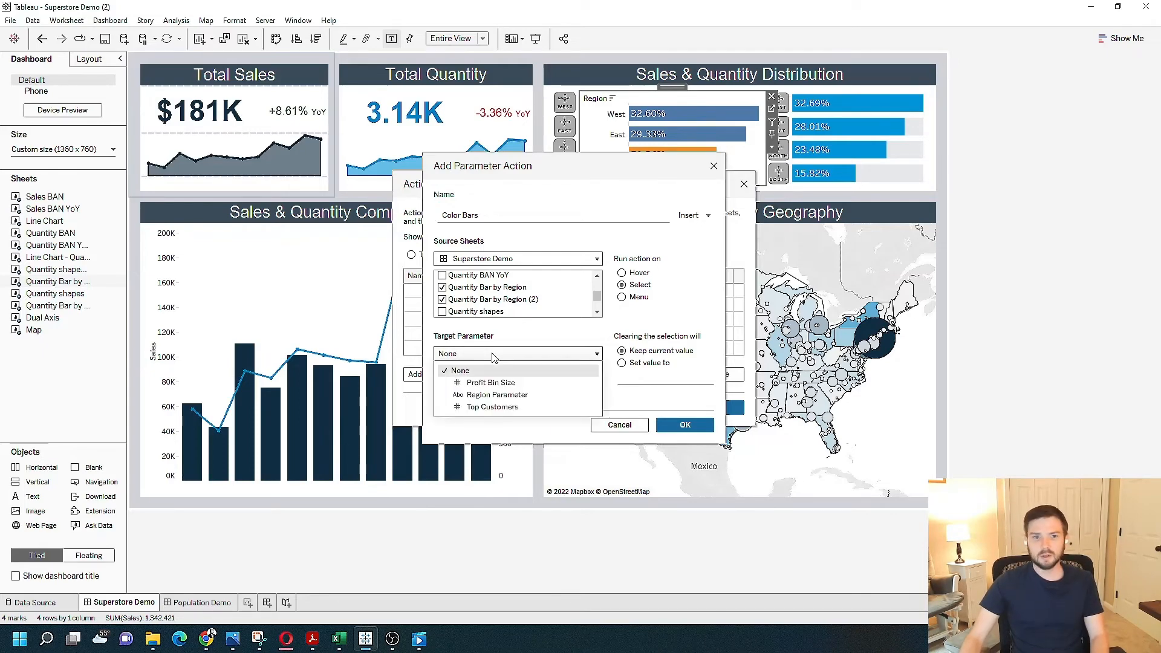
mouse_move(497, 395)
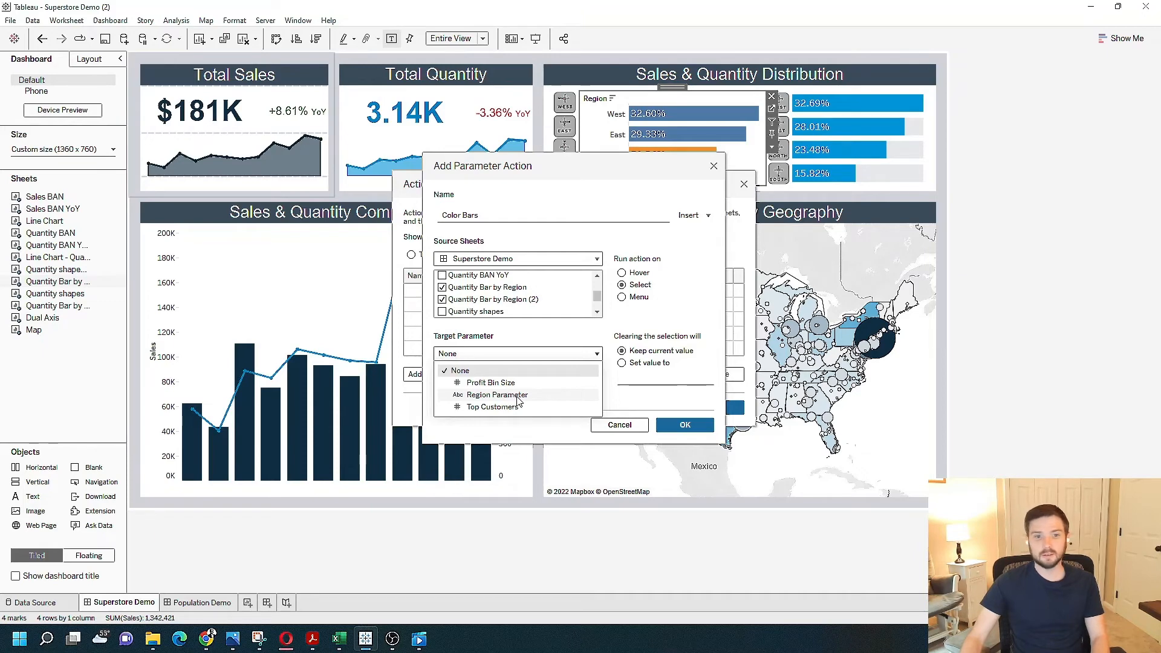
click(496, 394)
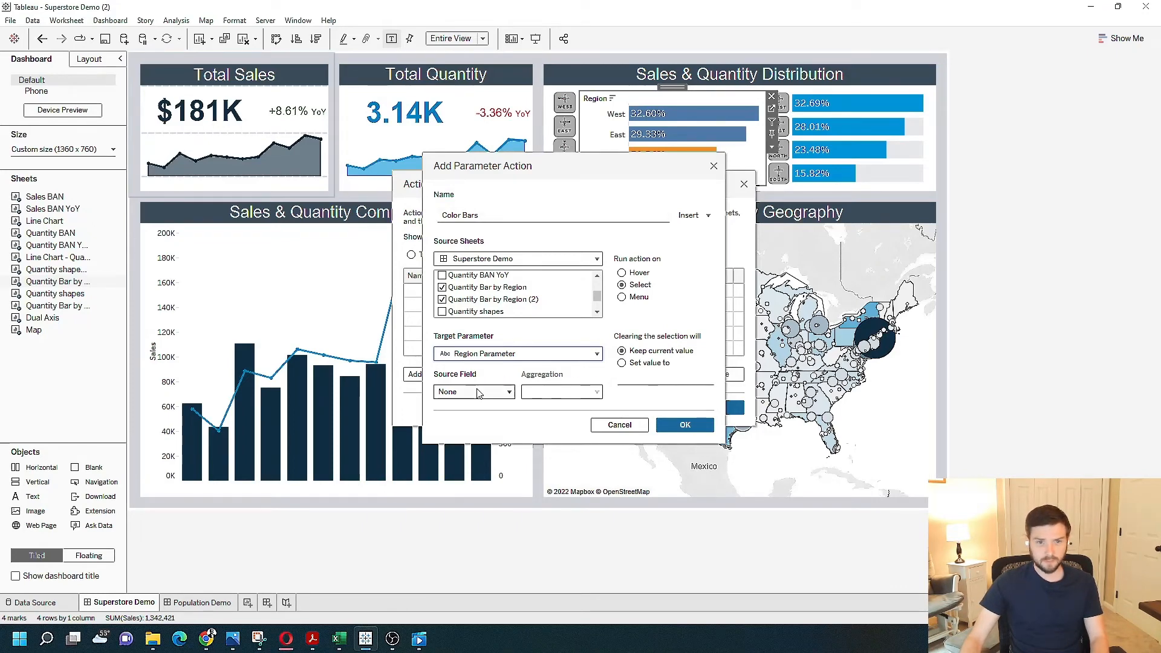
click(474, 392)
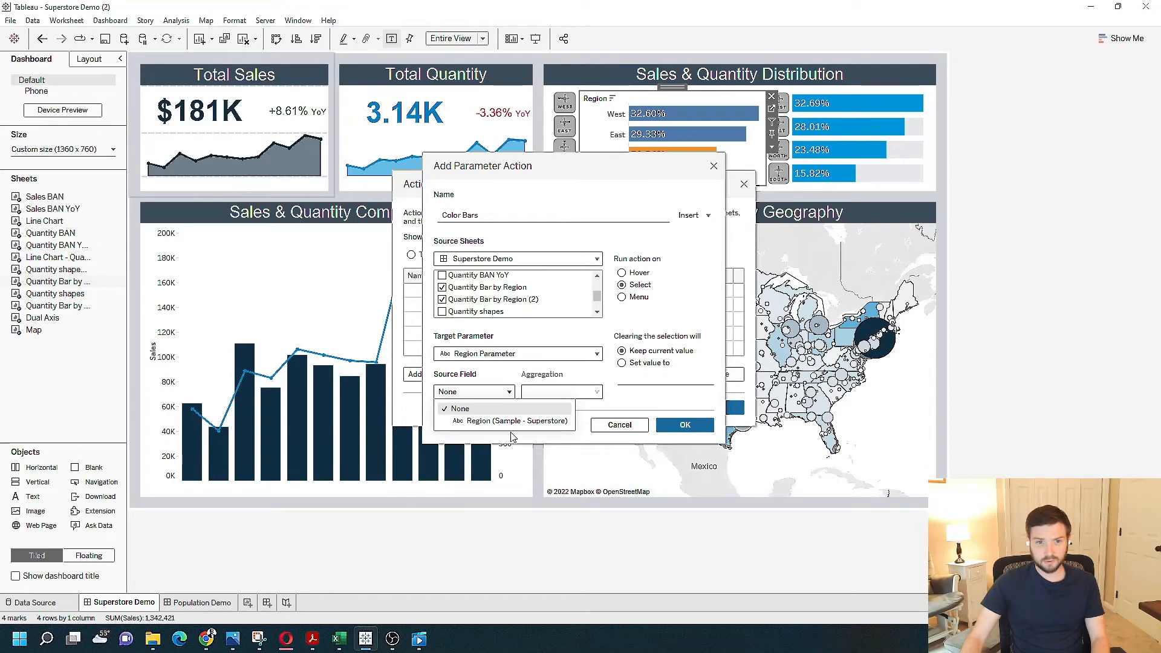
click(488, 420)
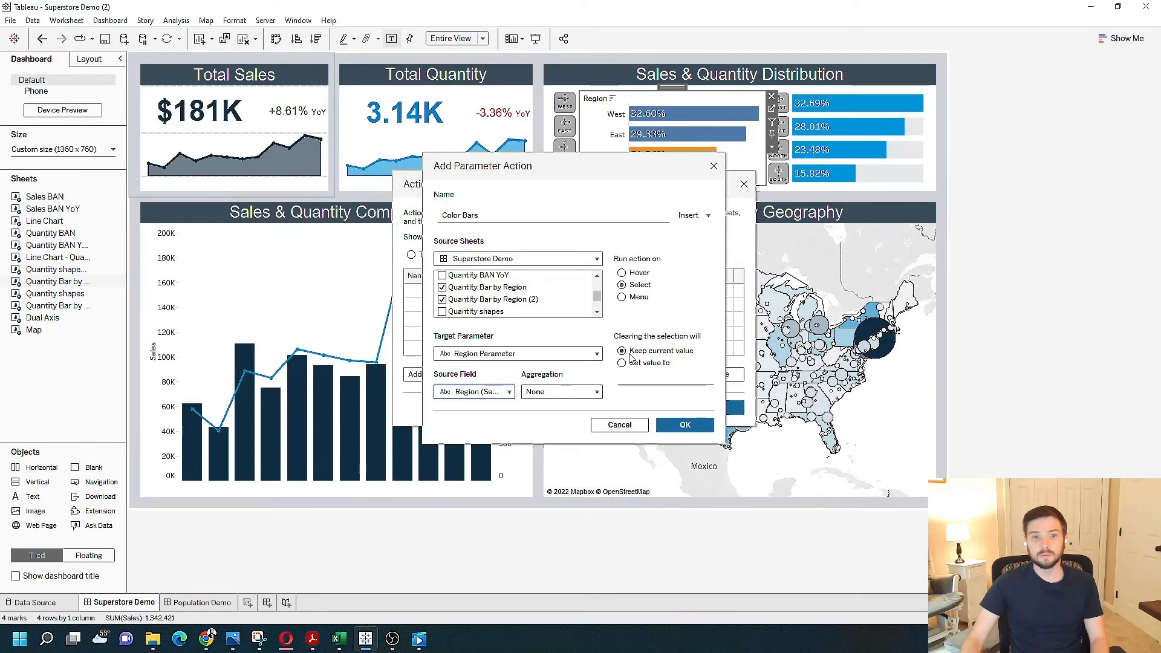
mouse_move(625, 318)
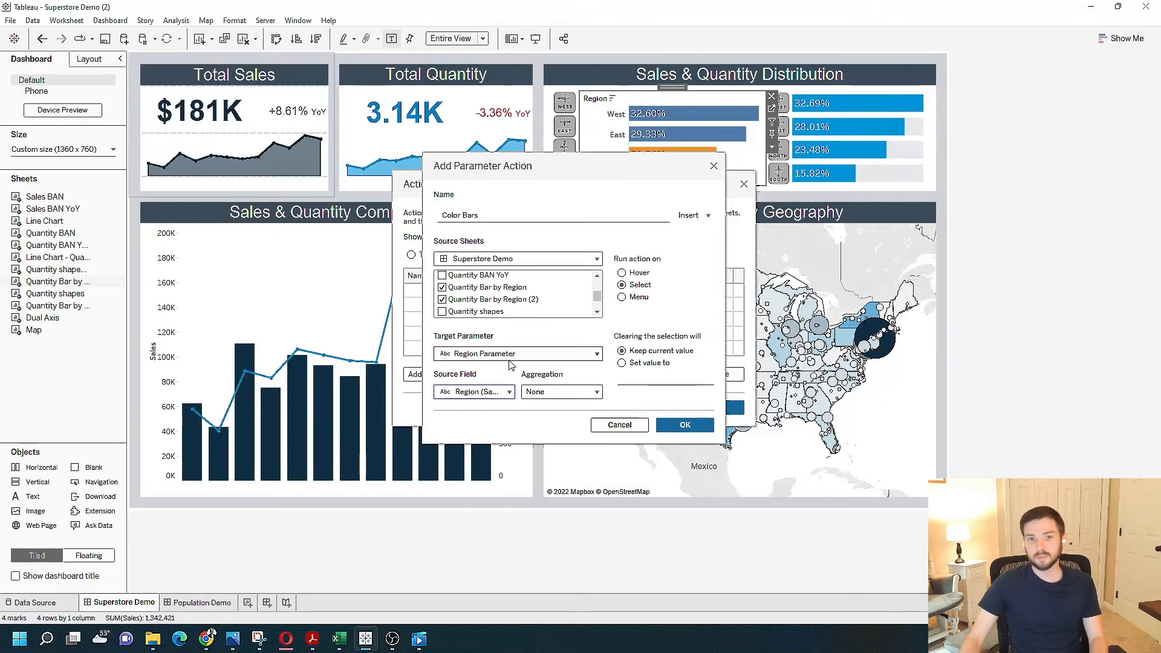
mouse_move(660, 318)
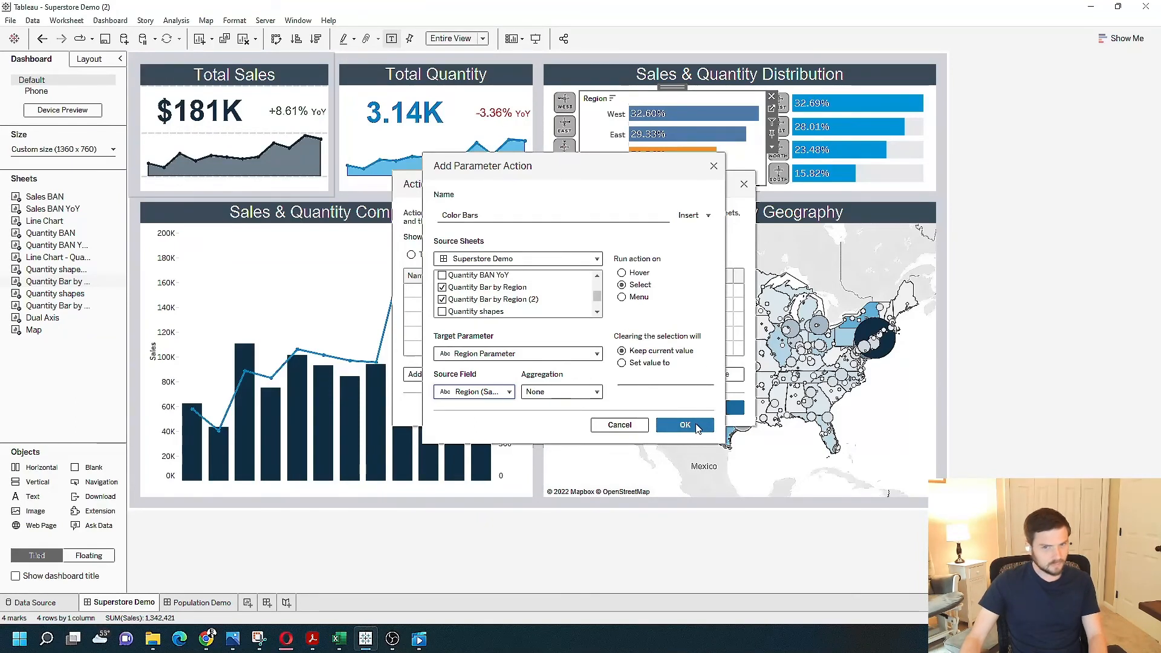
Save the Color Bars action and select the South bar so it turns orange
click(683, 424)
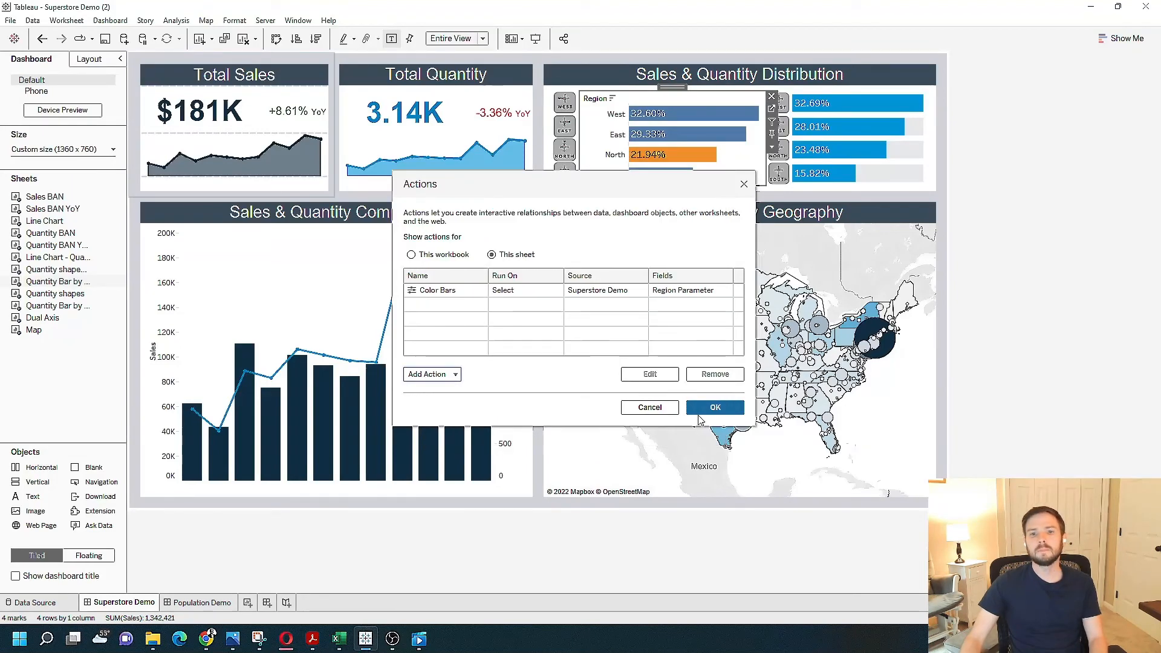
click(713, 408)
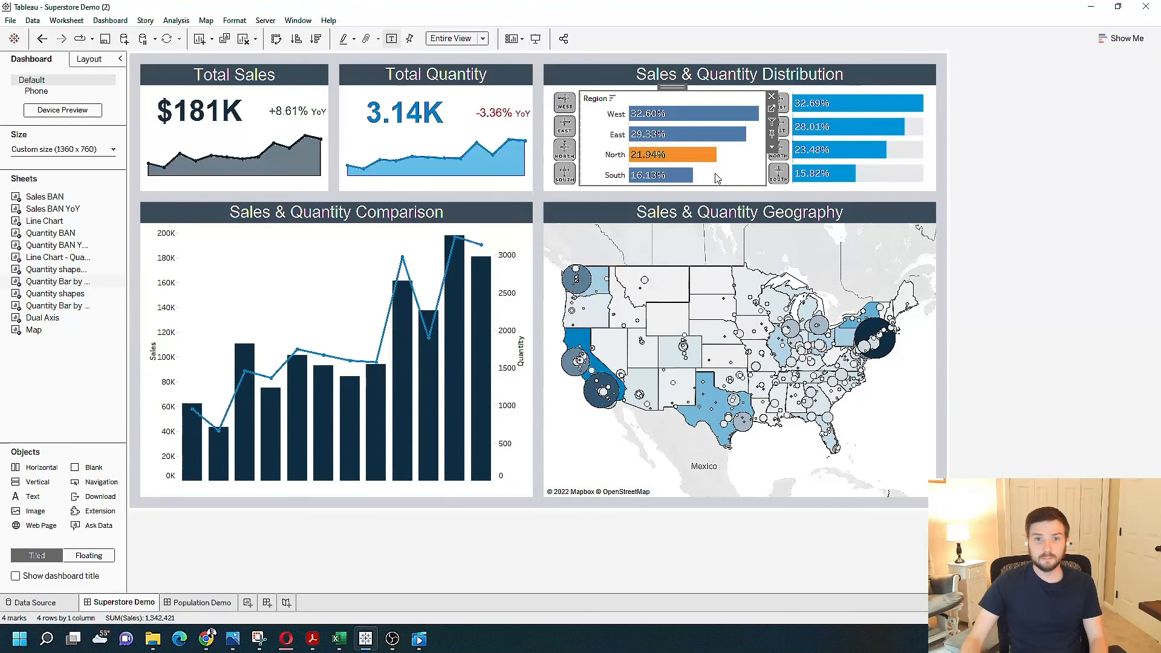
click(687, 134)
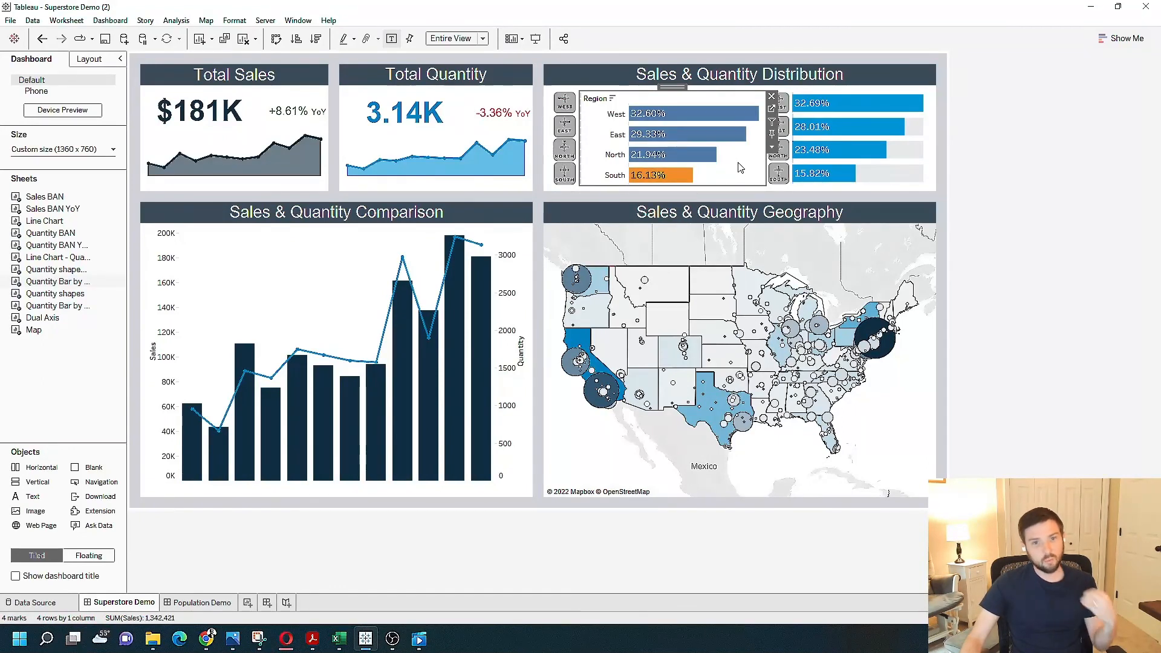
mouse_move(680, 154)
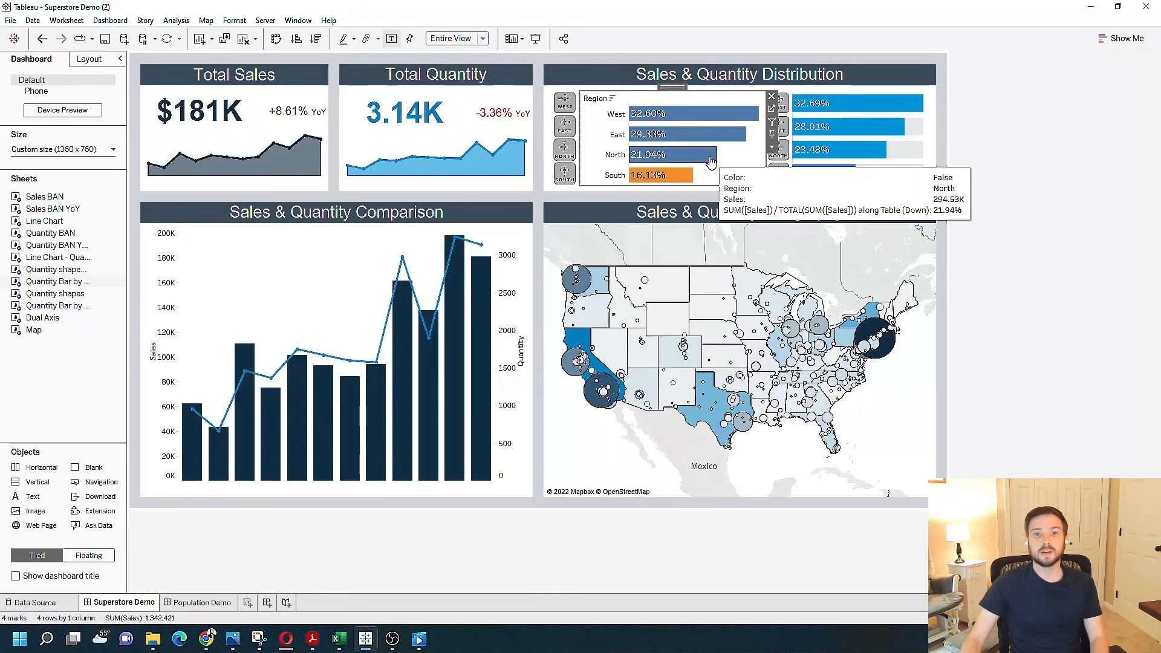